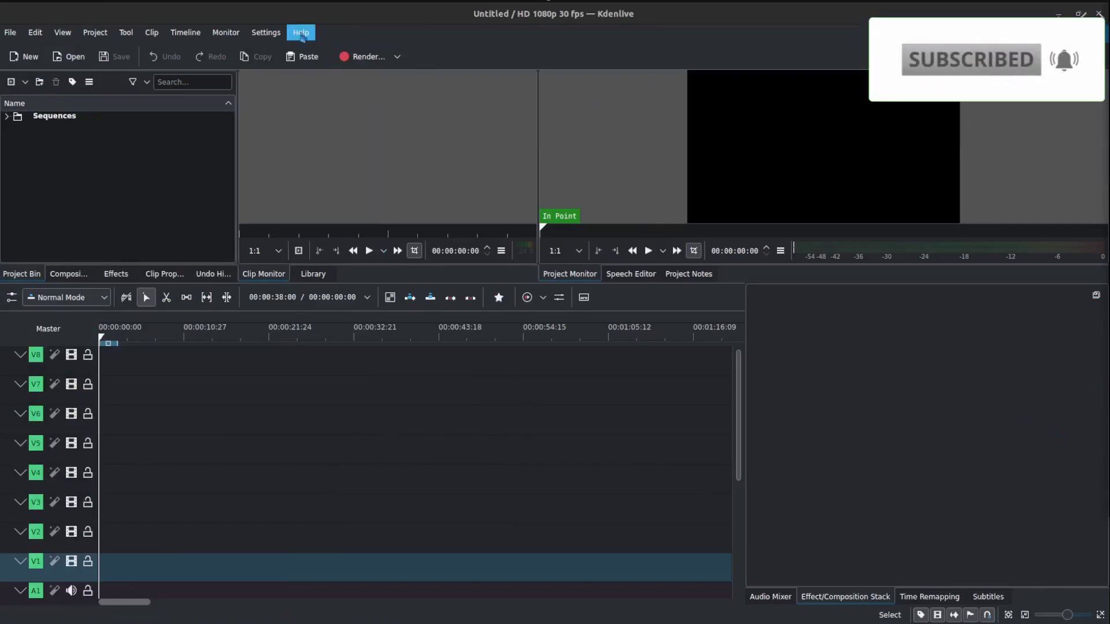
Show the About Kdenlive window confirming version 23.04.3.
left_click(301, 32)
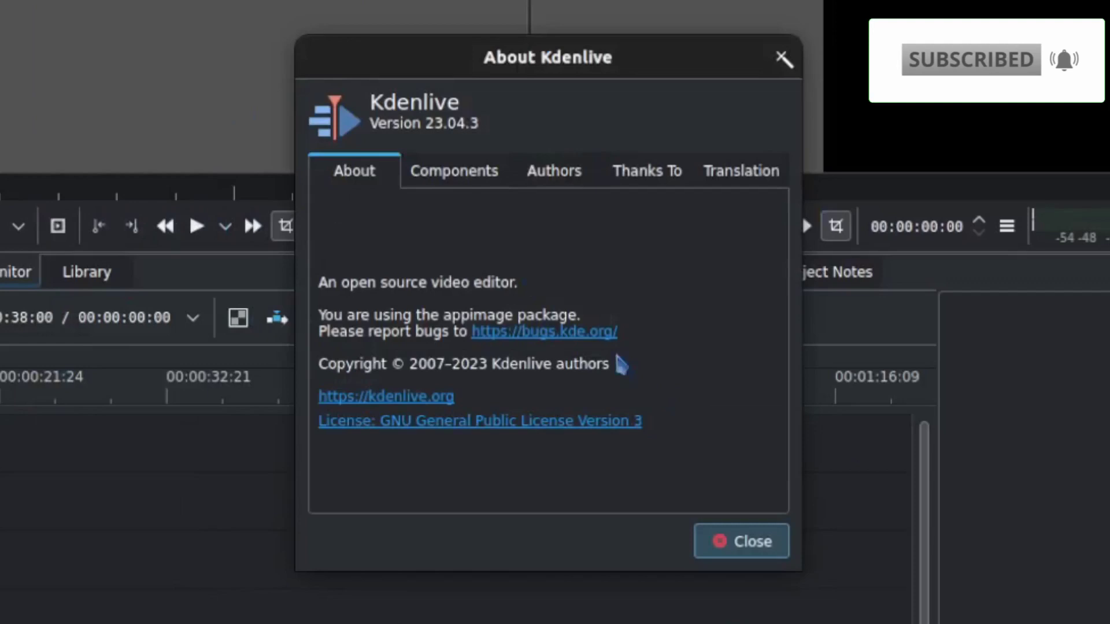
mouse_move(503, 152)
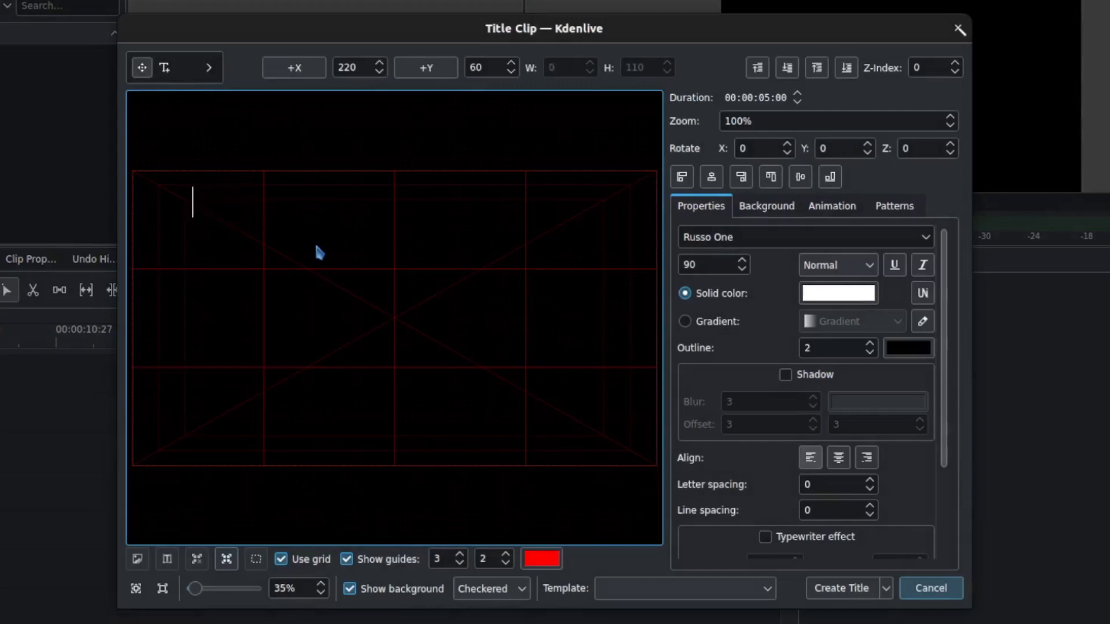
Add credit text items reading 'Name' and 'This Guy' in the title editor.
type("Name")
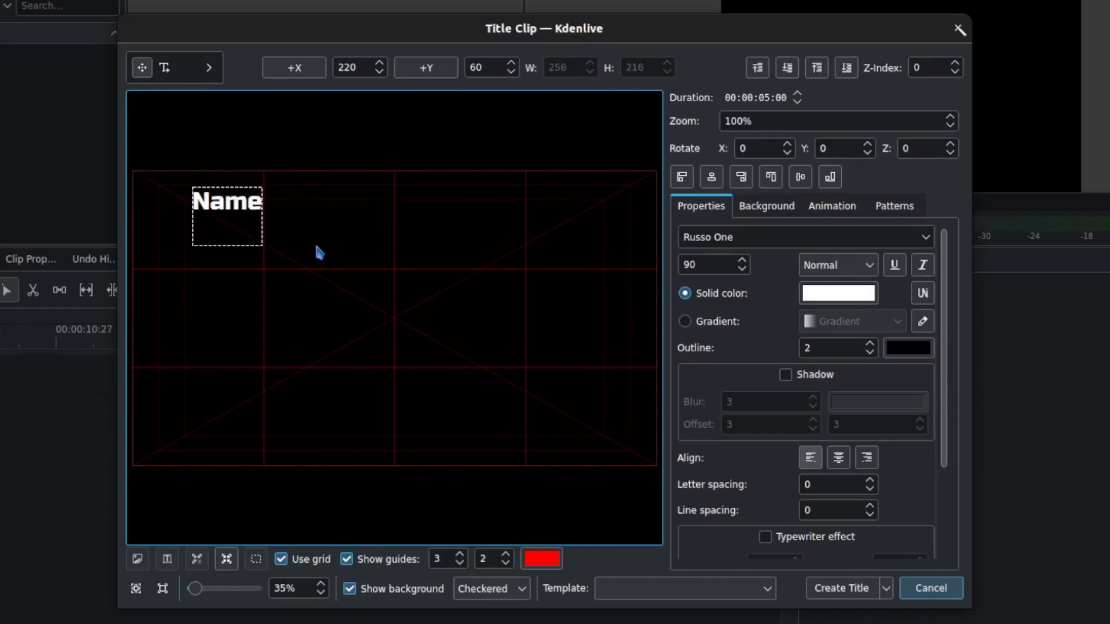
type("This Guy")
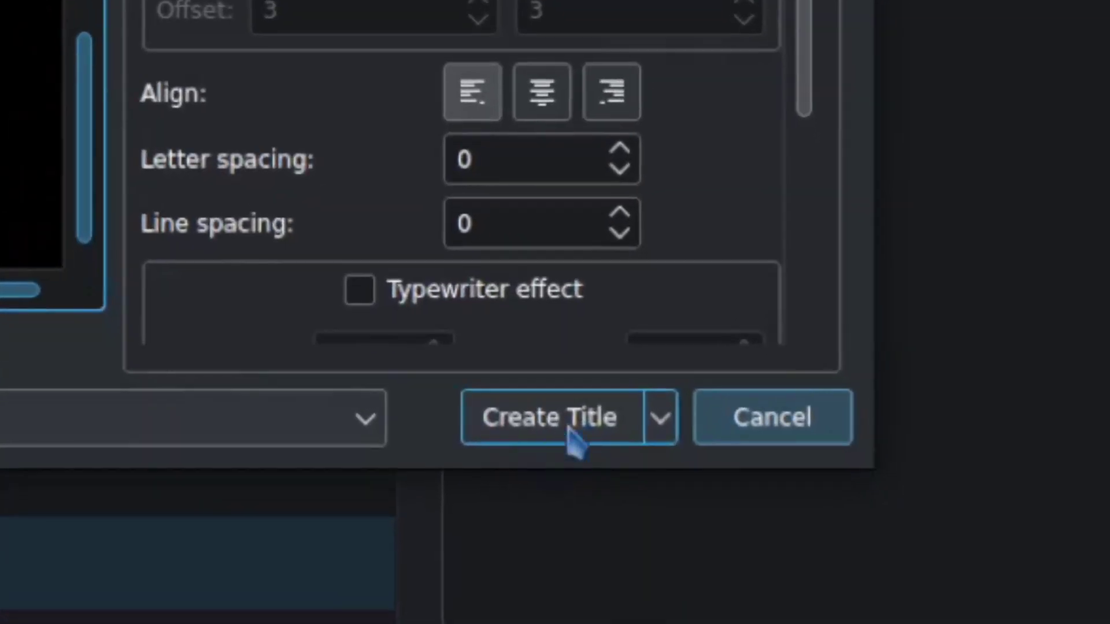
Create the credits title clip and place it on video track V1.
left_click(548, 417)
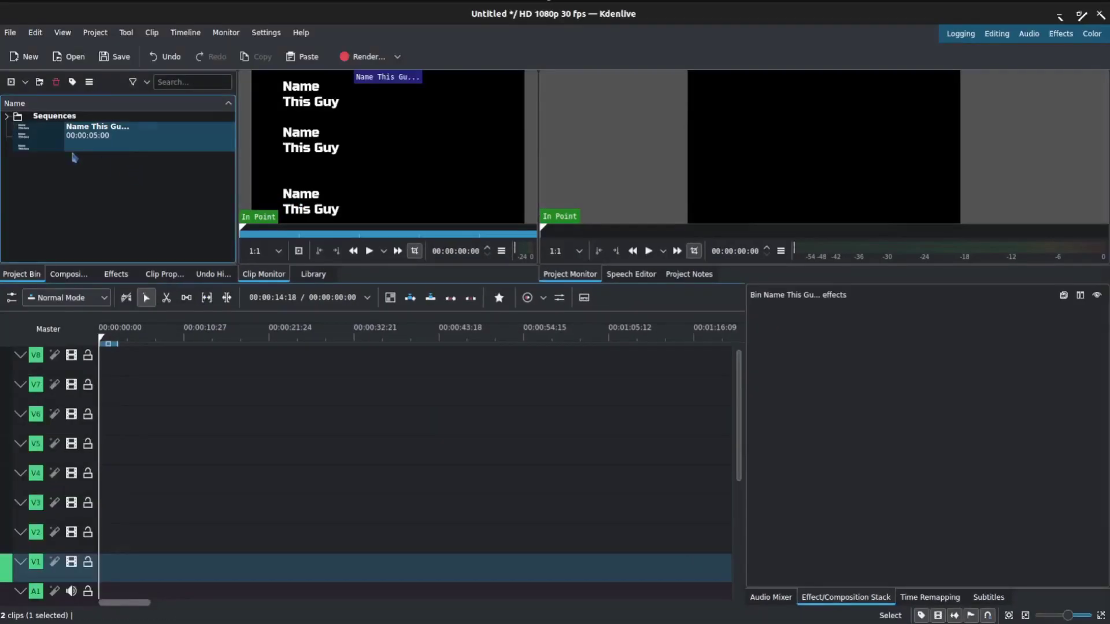
left_click_drag(97, 131, 114, 567)
type("scroll")
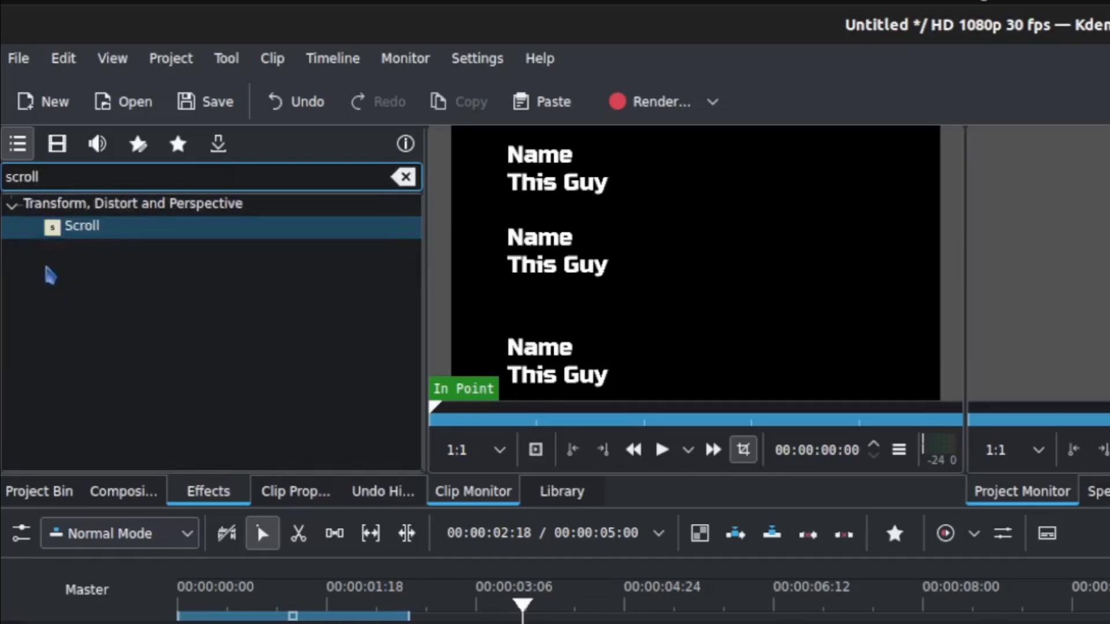
Return to the Project Bin and reopen the credits title in the editor.
left_click(81, 226)
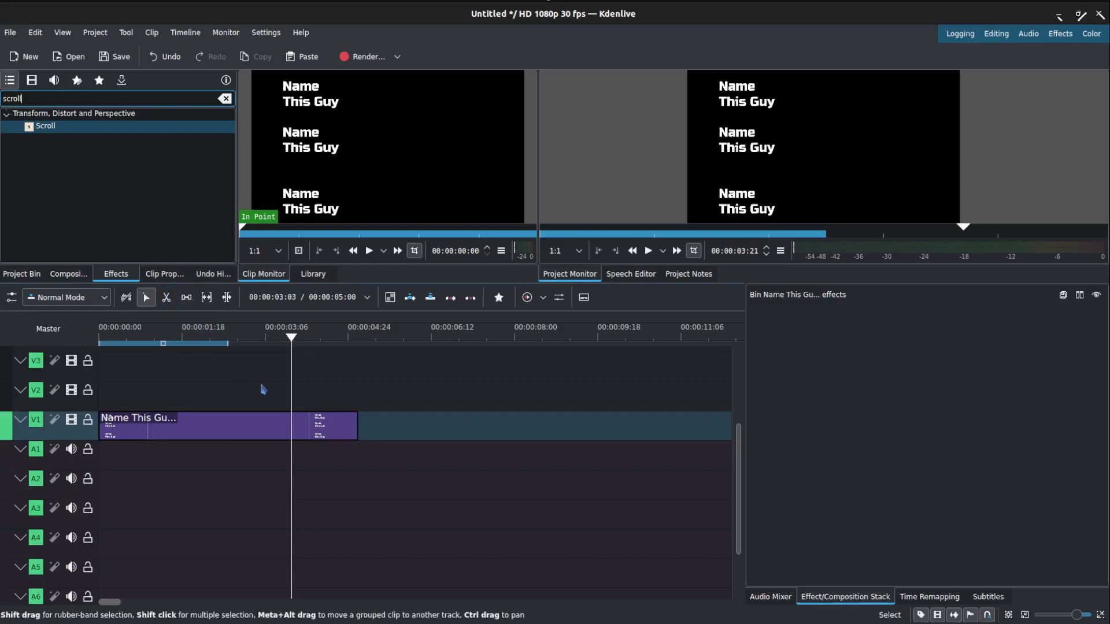
left_click(220, 424)
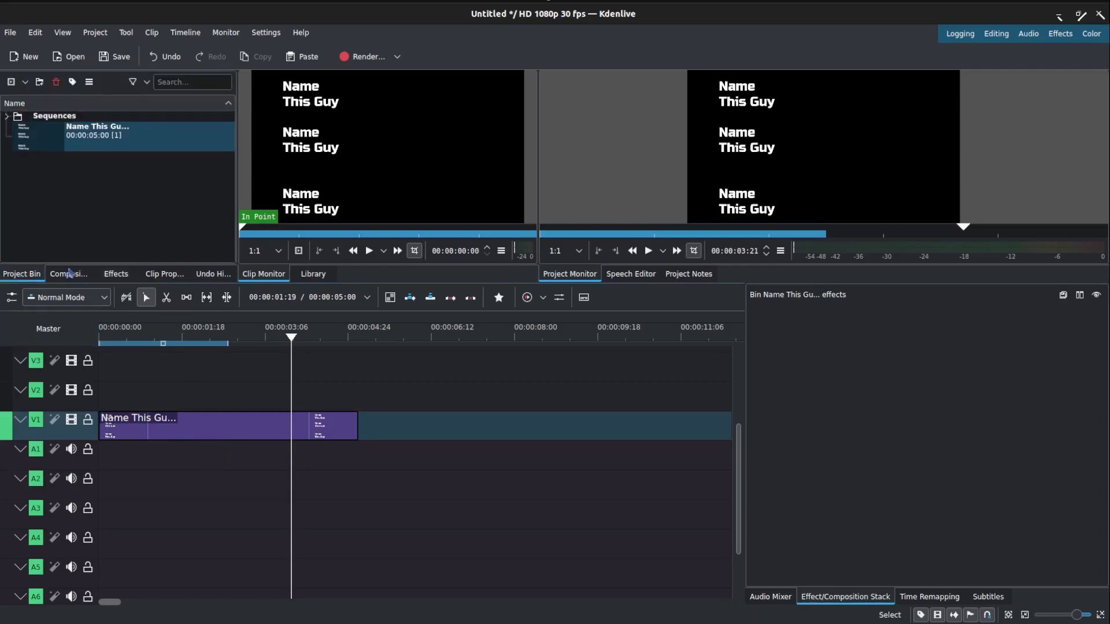
left_click(92, 137)
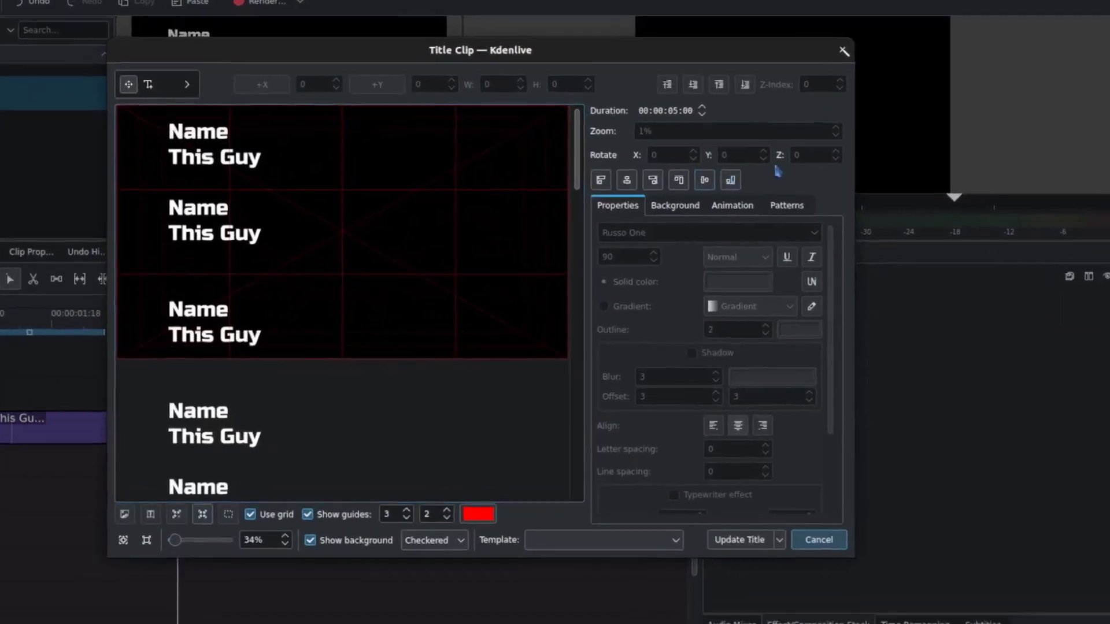
Define the animation's start viewport over the top credits.
left_click(733, 206)
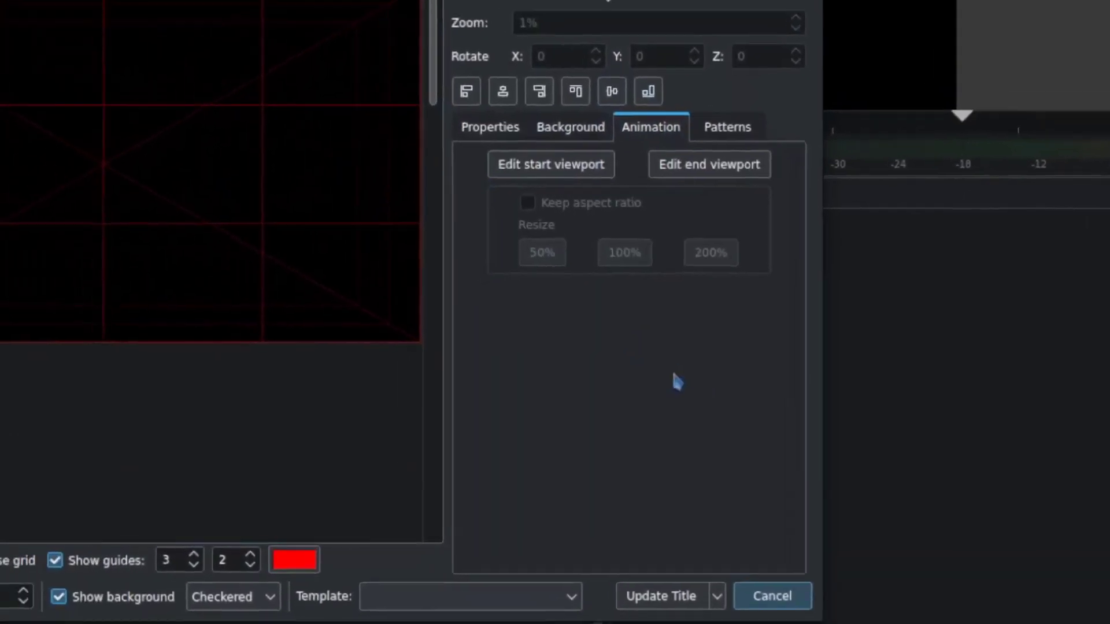
left_click(550, 164)
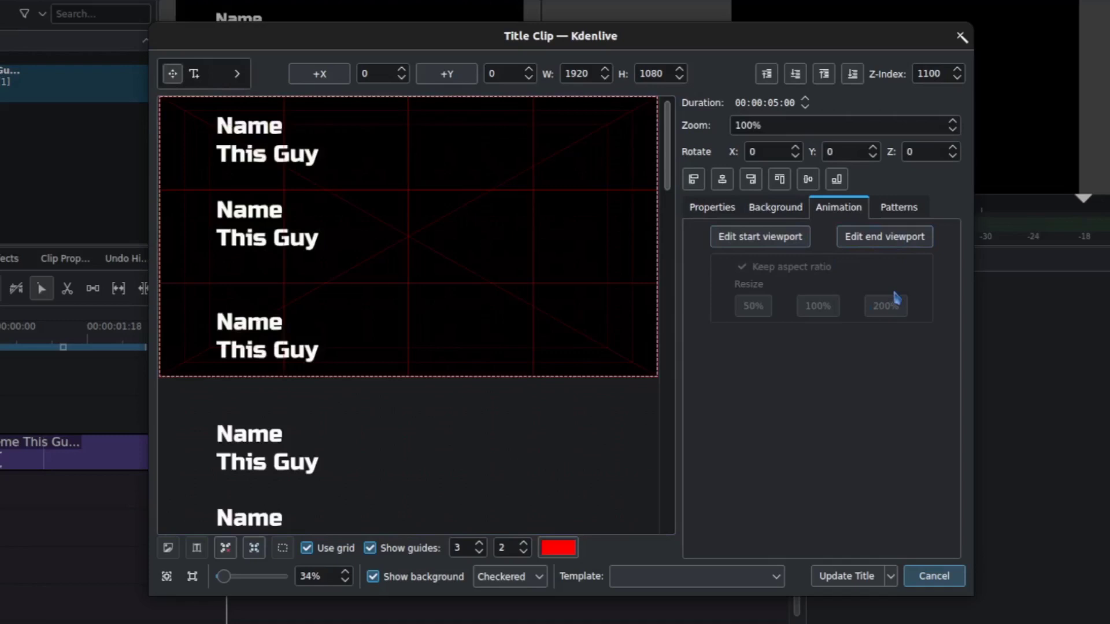
left_click(883, 236)
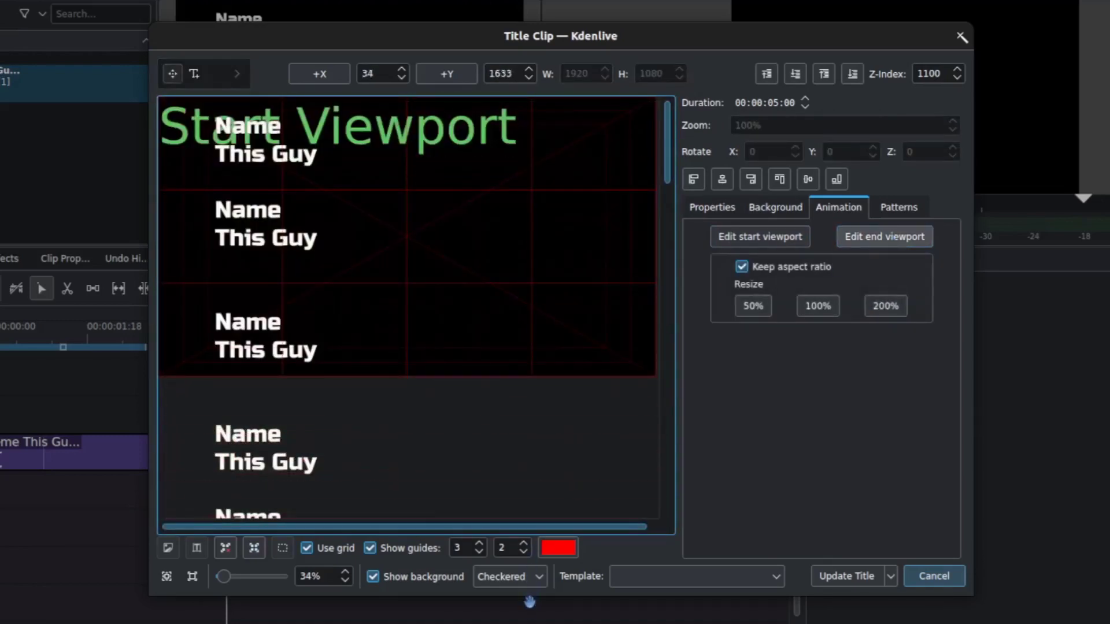
Define the end viewport and move it below the last credit entry.
left_click(882, 236)
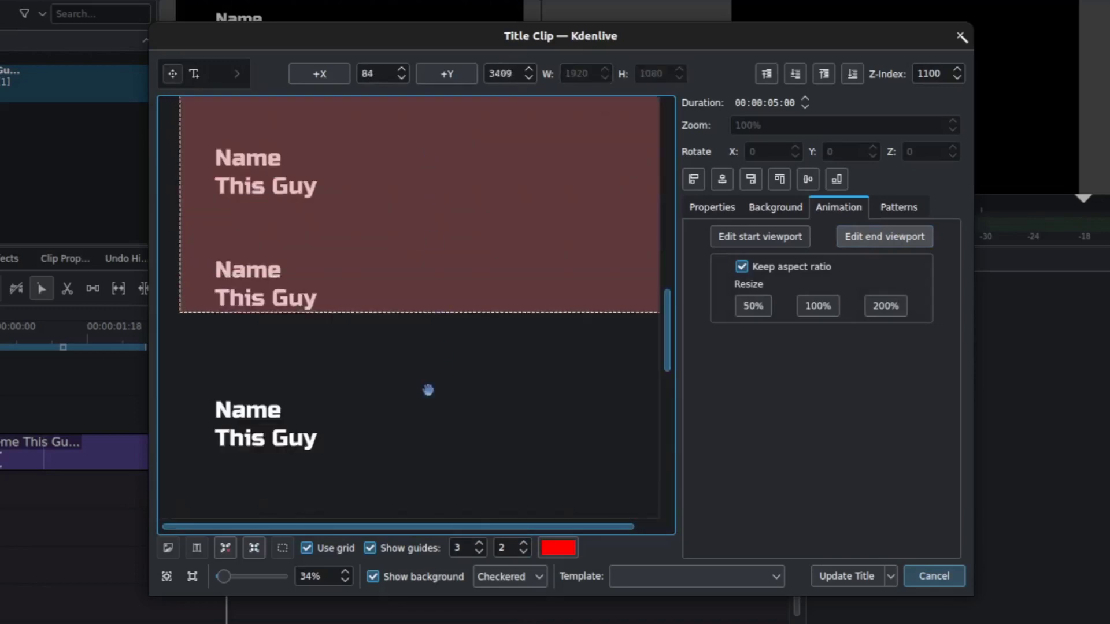
left_click_drag(428, 389, 456, 143)
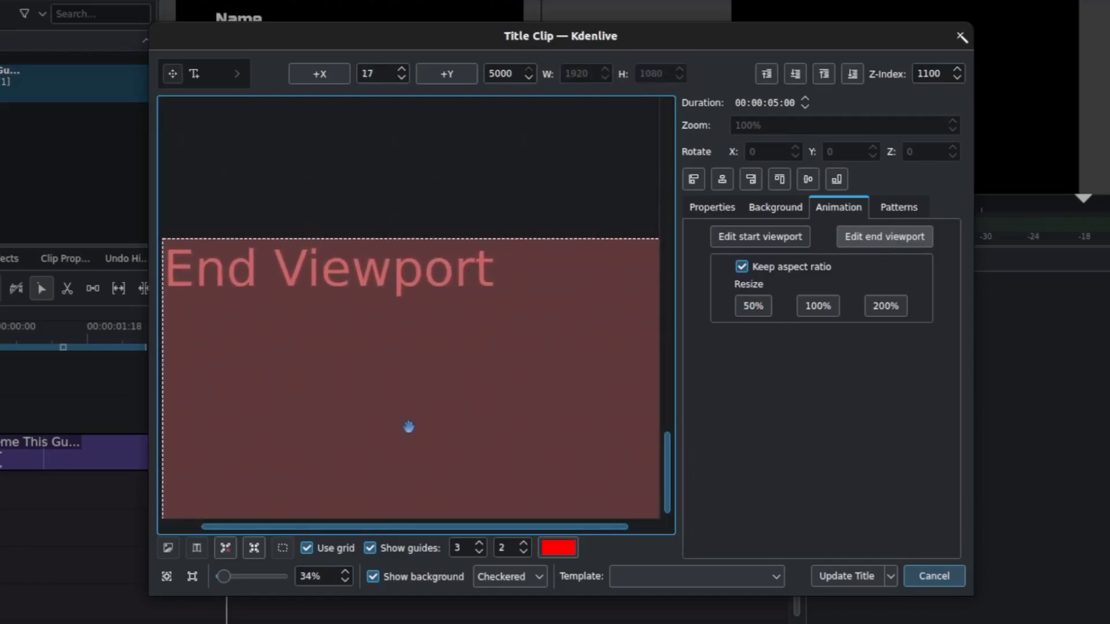
left_click(883, 236)
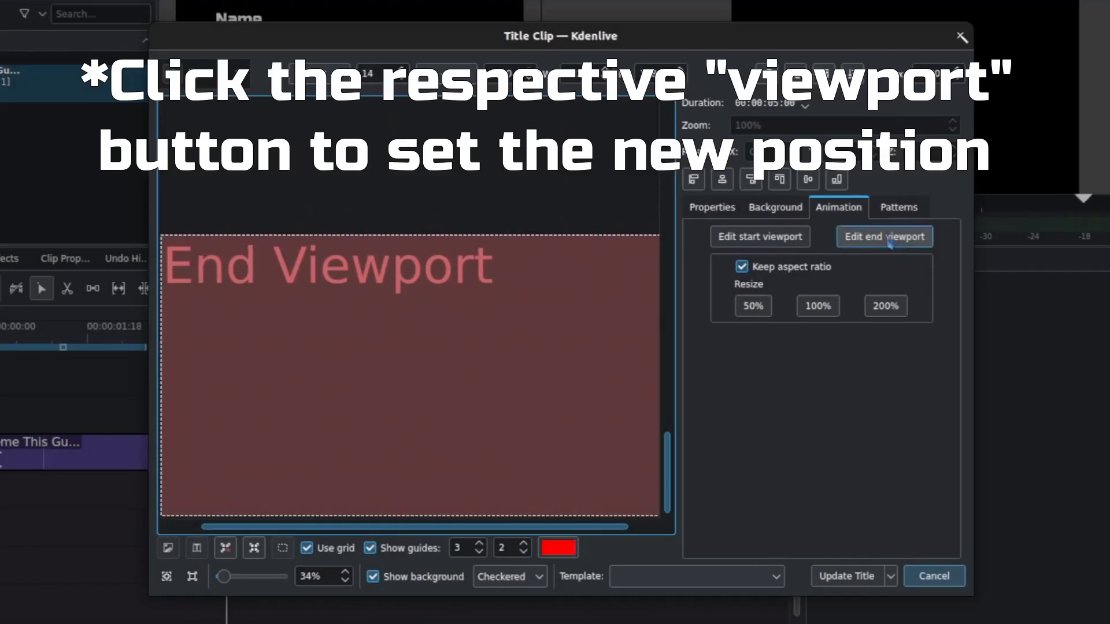
left_click(883, 236)
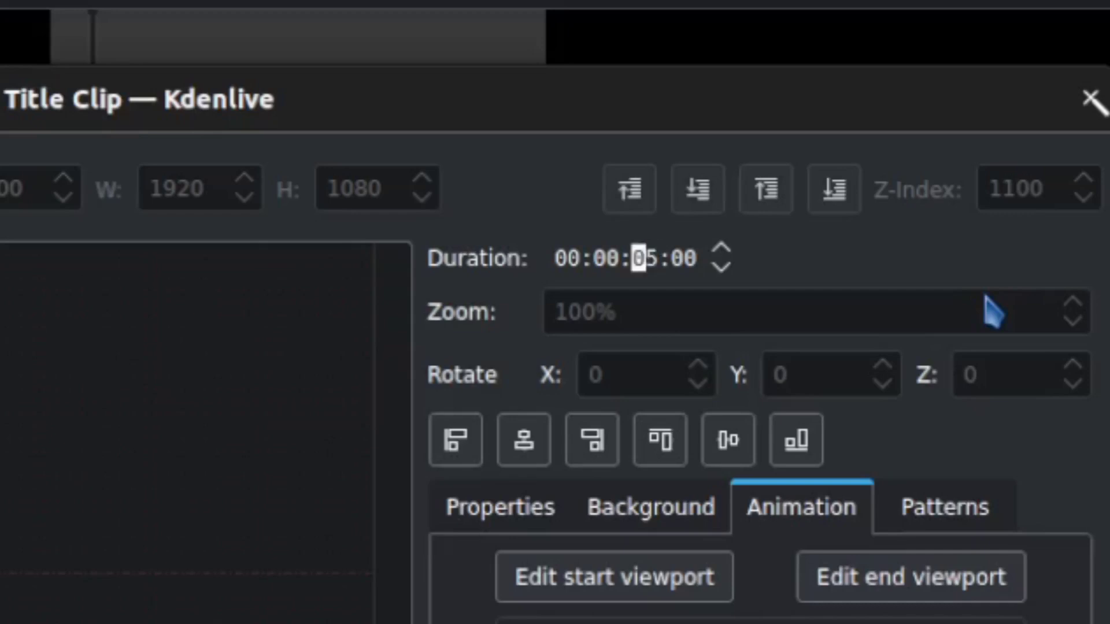
Set the title duration to 00:00:15:00 and apply the changes.
left_click(718, 250)
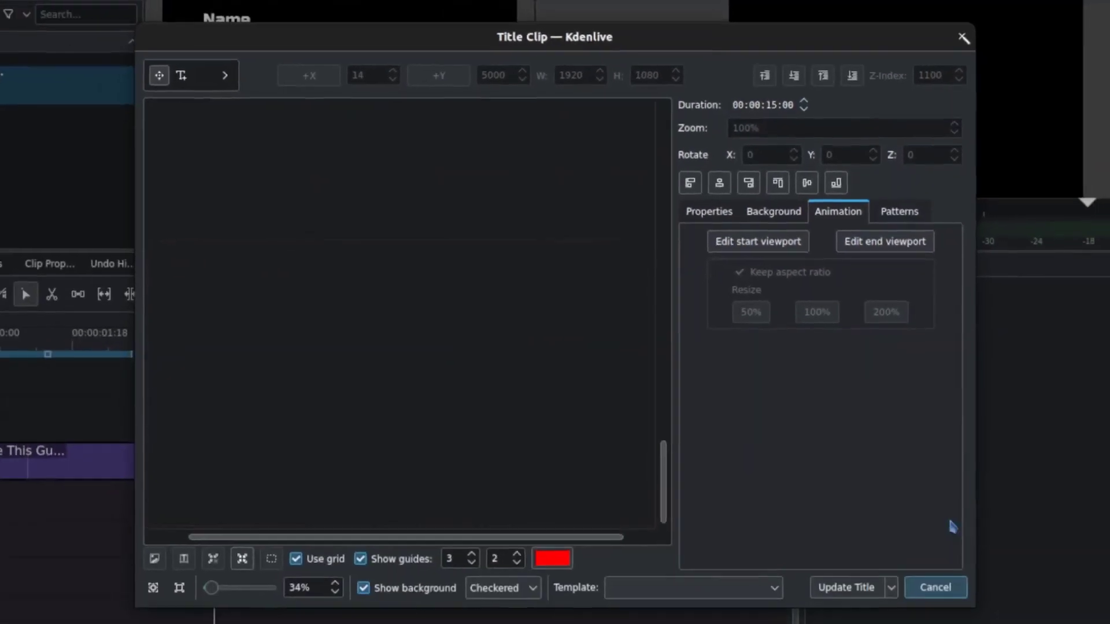
left_click(933, 587)
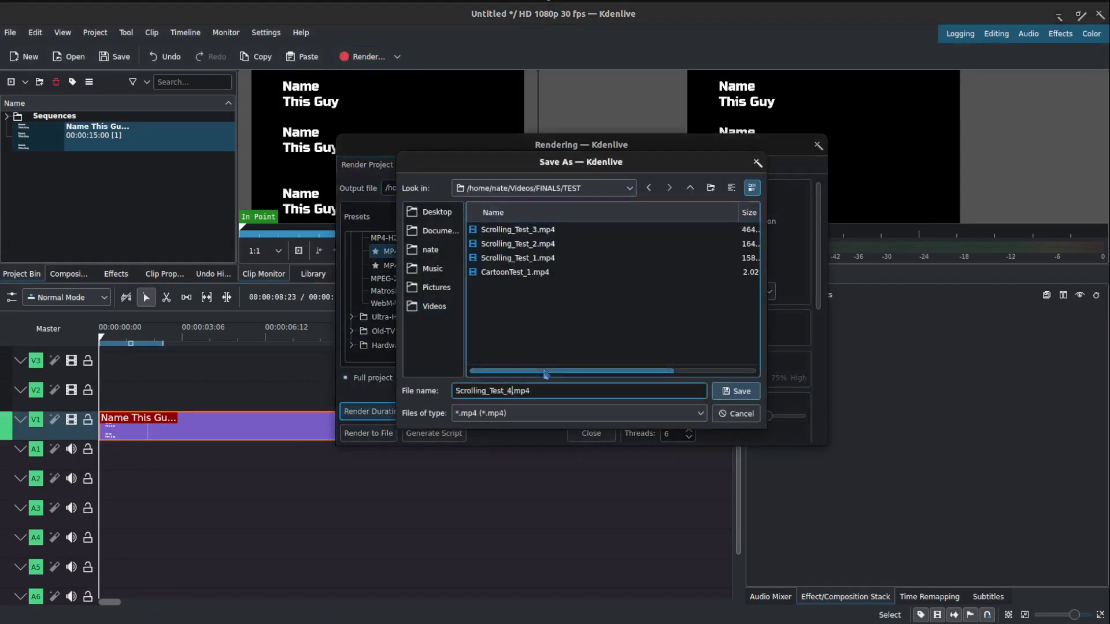
Save the output as Scrolling_Test_4.mp4 and start the render job.
left_click(740, 390)
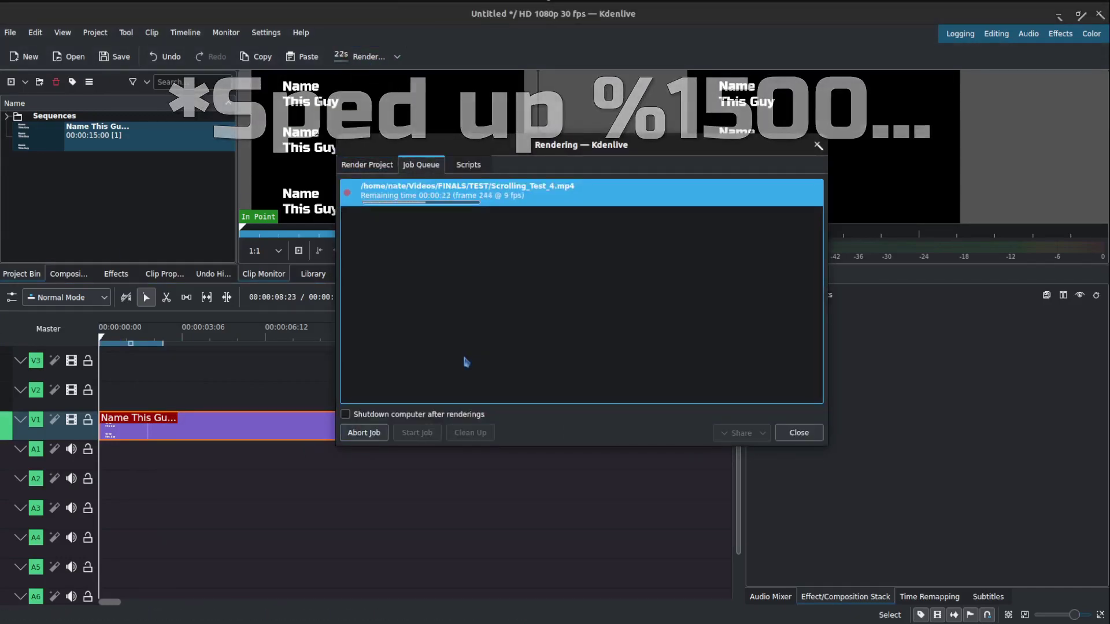